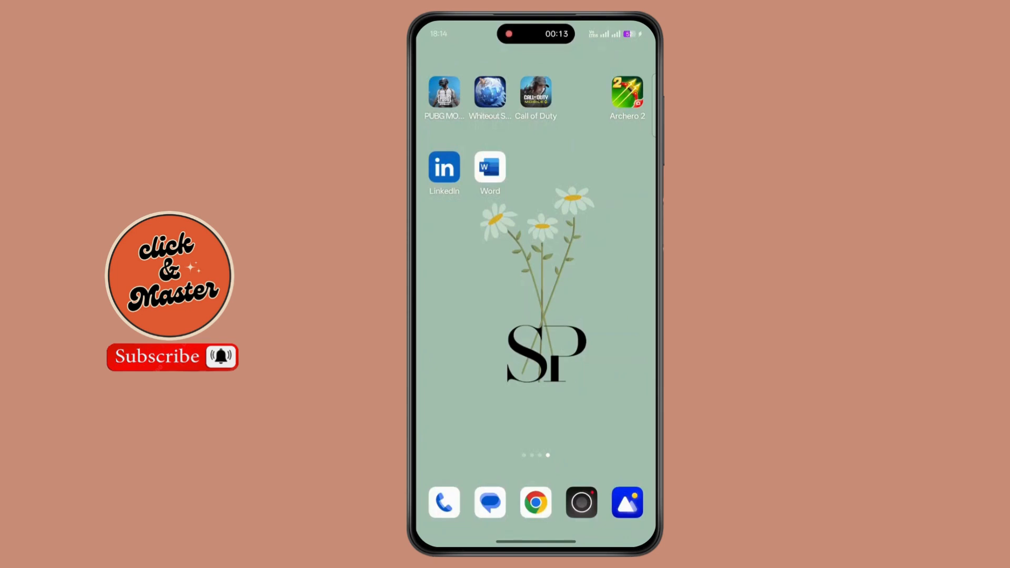
Launch Word from the home screen and create a new blank document
{"action": "left_click", "coordinate": [490, 166]}
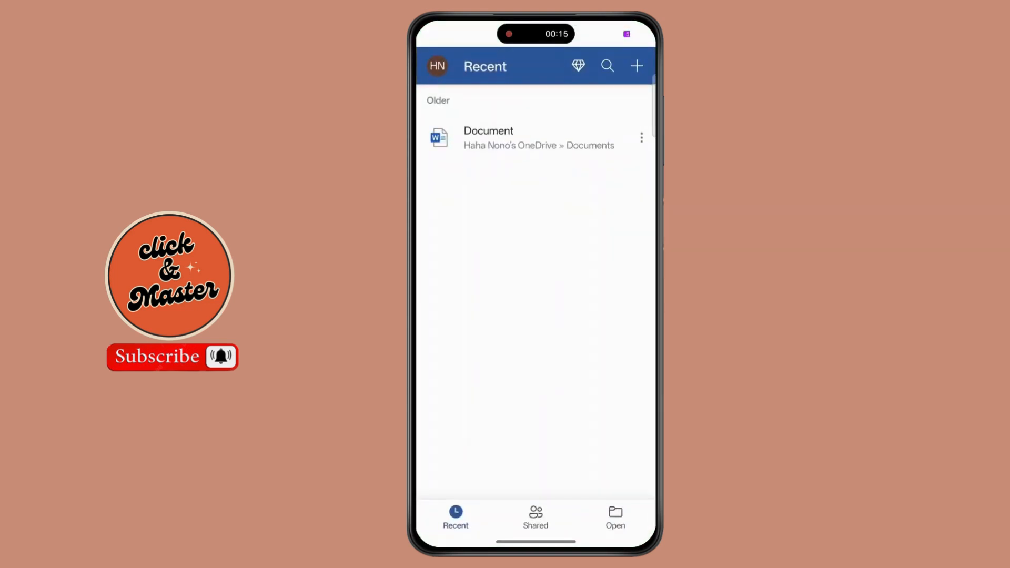
{"action": "left_click", "coordinate": [637, 66]}
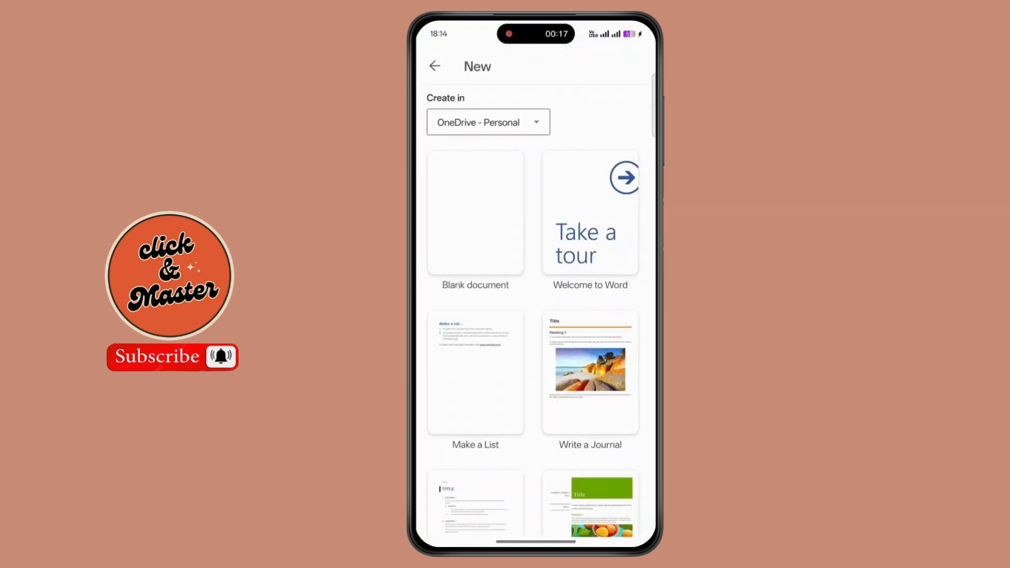
{"action": "left_click", "coordinate": [475, 212]}
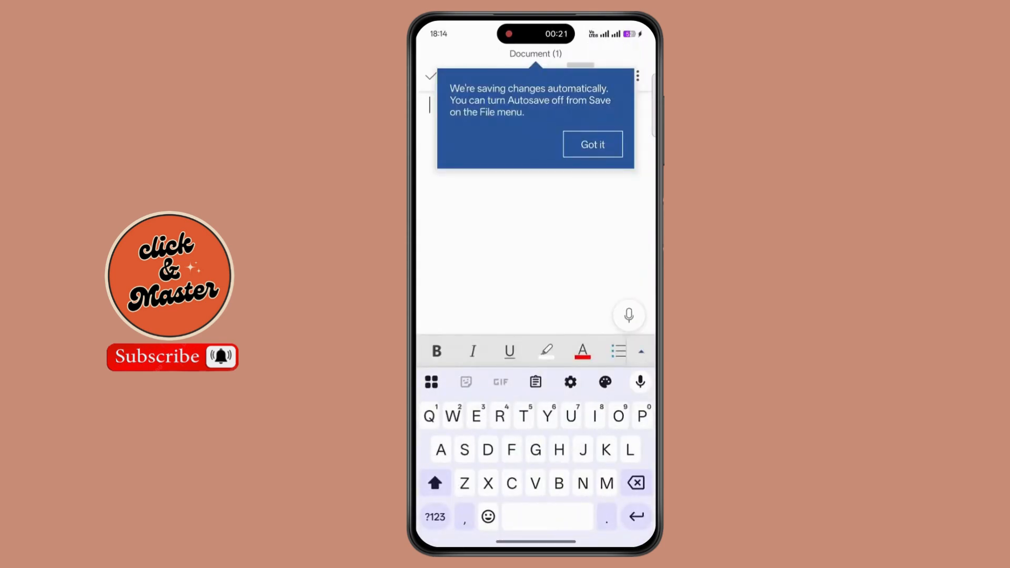
Dismiss the autosave tip and open the Shapes gallery under Insert
{"action": "left_click", "coordinate": [592, 144]}
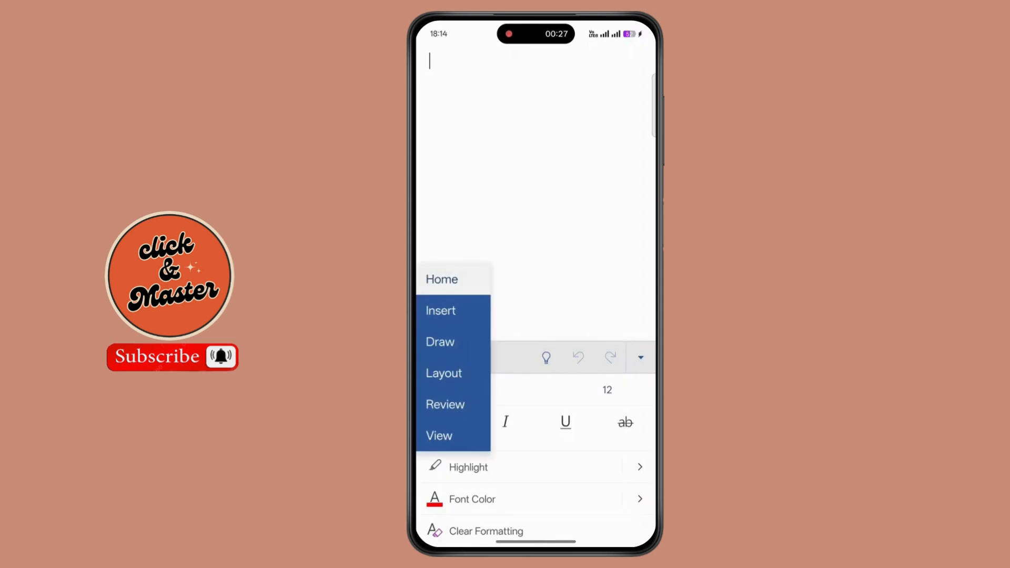
{"action": "left_click", "coordinate": [441, 311]}
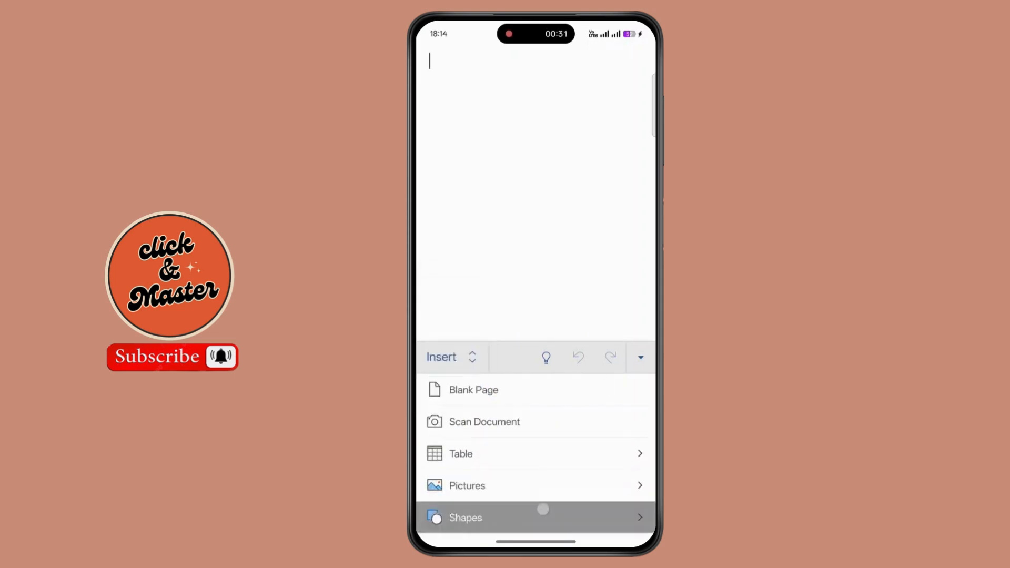
{"action": "left_click", "coordinate": [465, 517]}
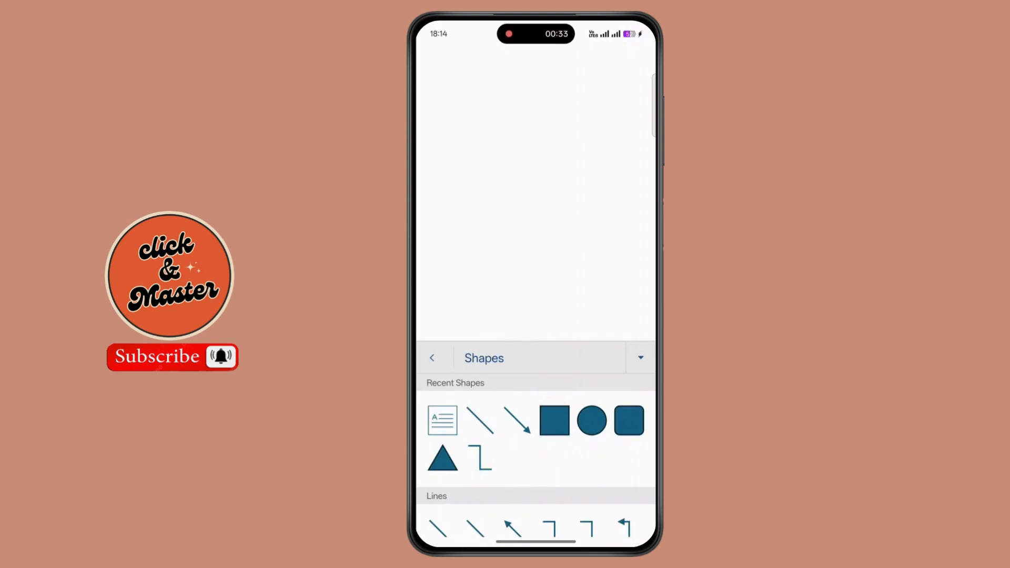
Insert a page-filling rectangle and change its fill from blue to orange
{"action": "left_click", "coordinate": [554, 420]}
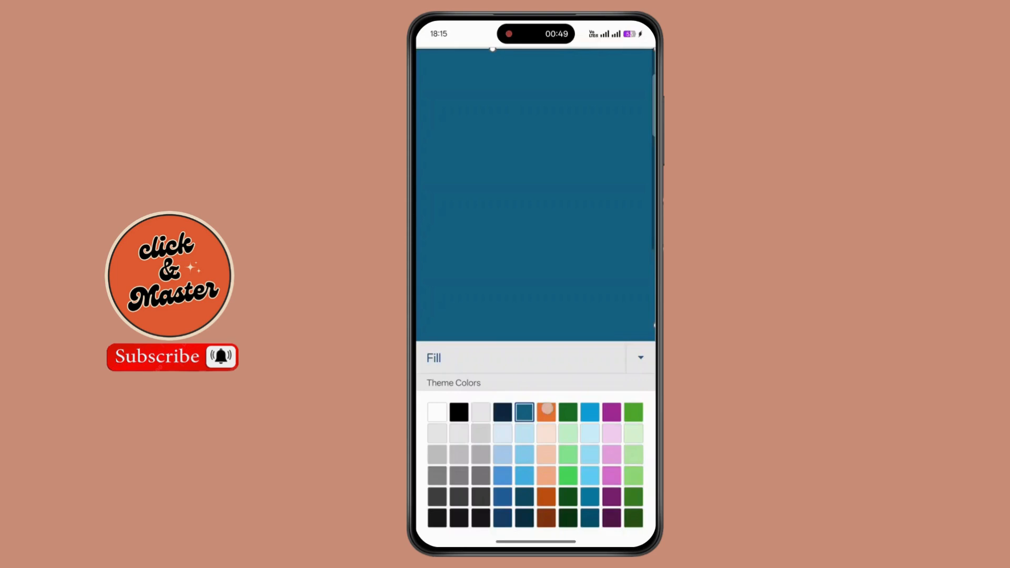
{"action": "left_click", "coordinate": [546, 411]}
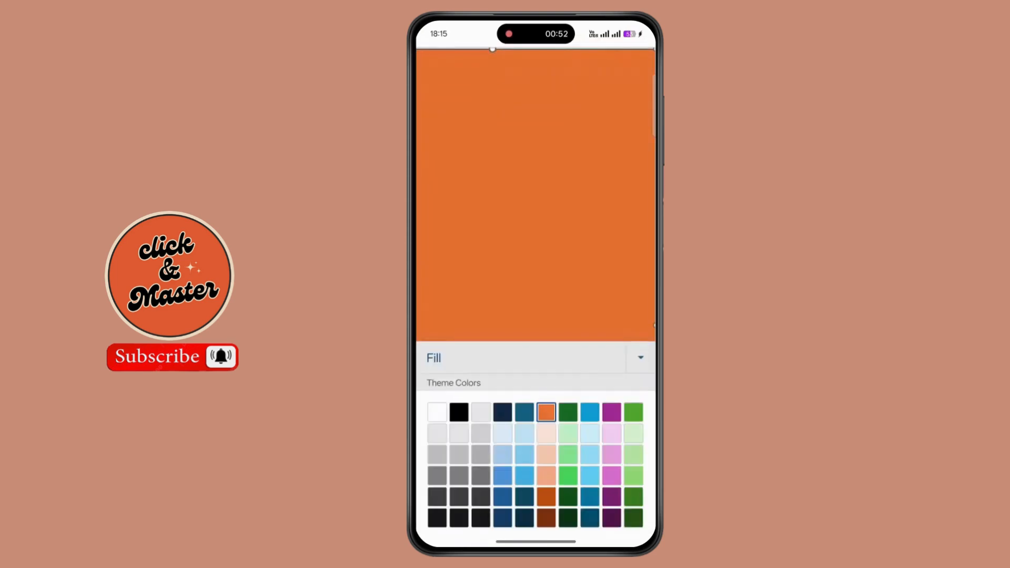